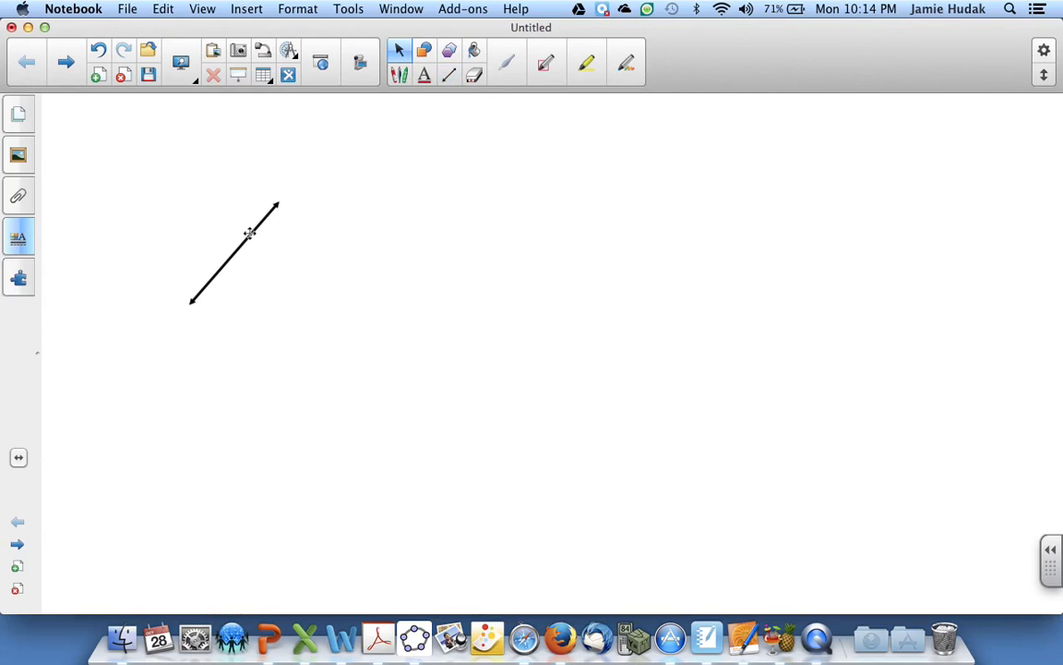
# Step: Paste a copy of the arrowed line below the first and draw a transversal crossing both
pyautogui.click(233, 252)
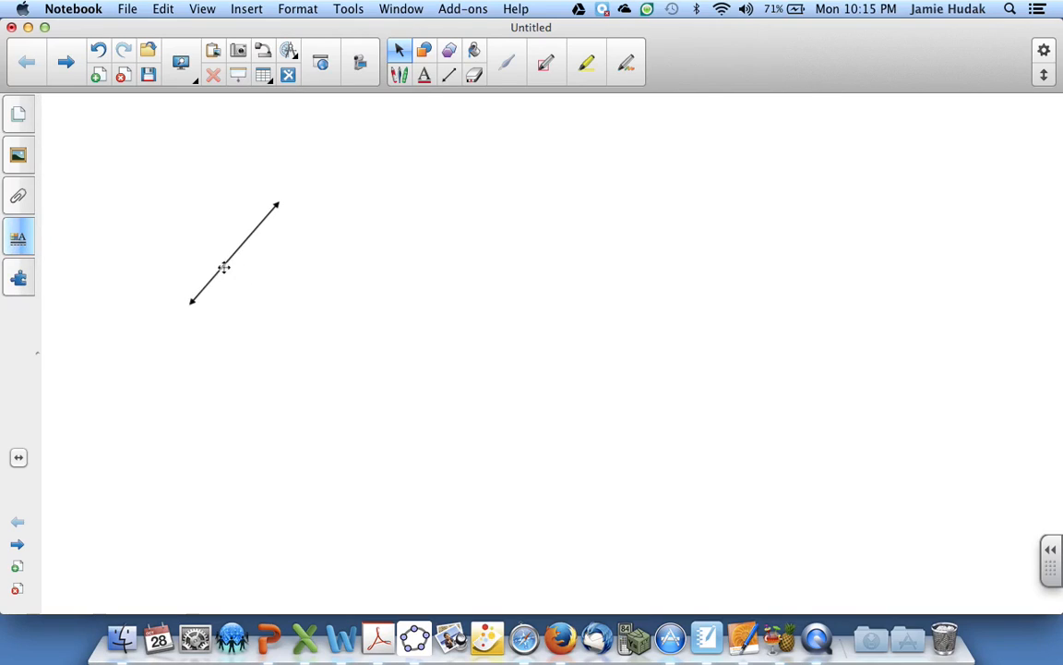
pyautogui.click(223, 267)
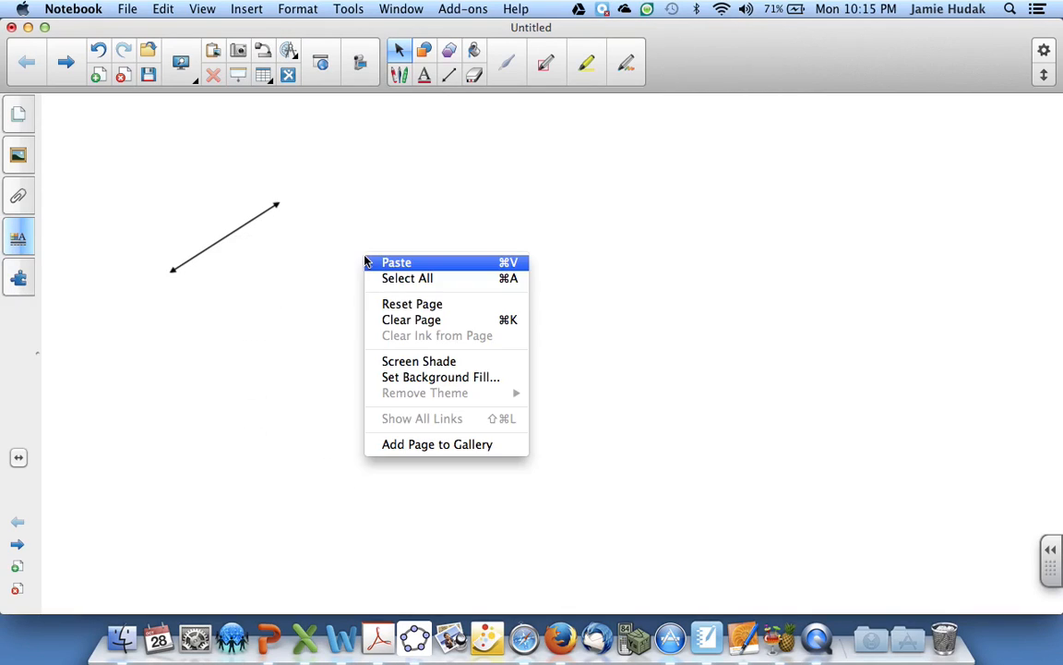
pyautogui.click(396, 262)
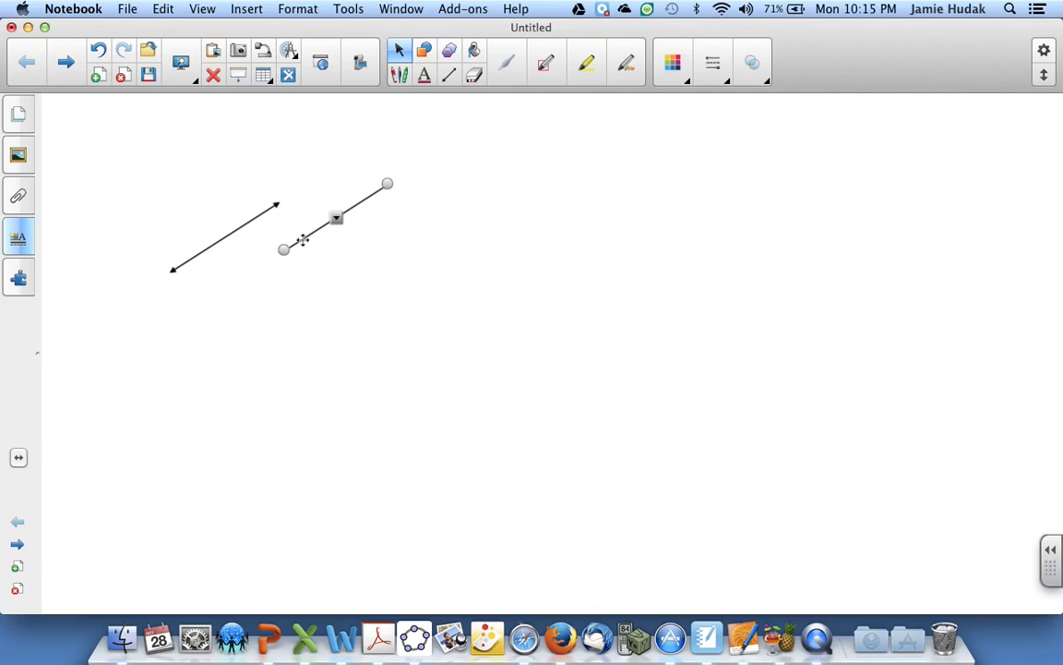
pyautogui.moveTo(335, 218); pyautogui.dragTo(274, 283)
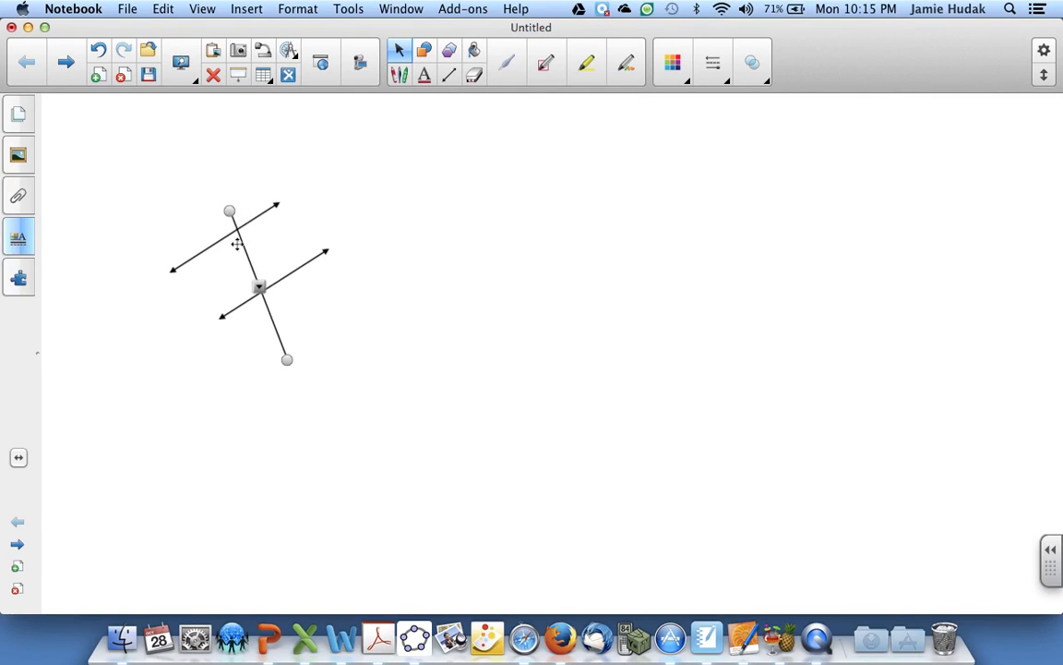
pyautogui.moveTo(258, 287); pyautogui.dragTo(242, 268)
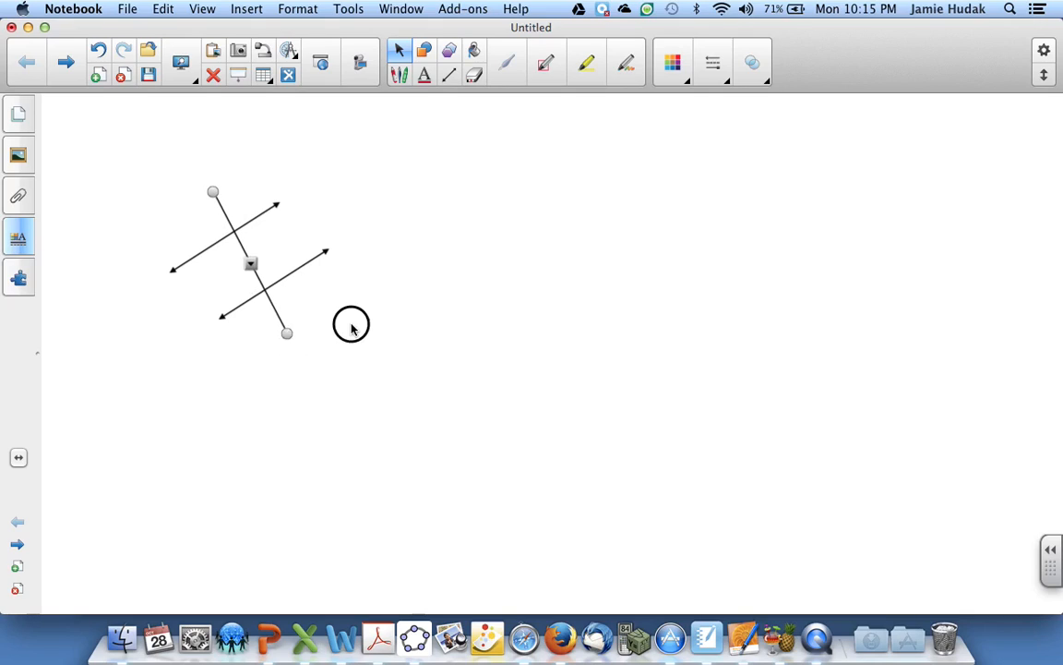
# Step: Draw a small triangle, give it a solid red fill, and rotate it onto the upper line
pyautogui.click(423, 51)
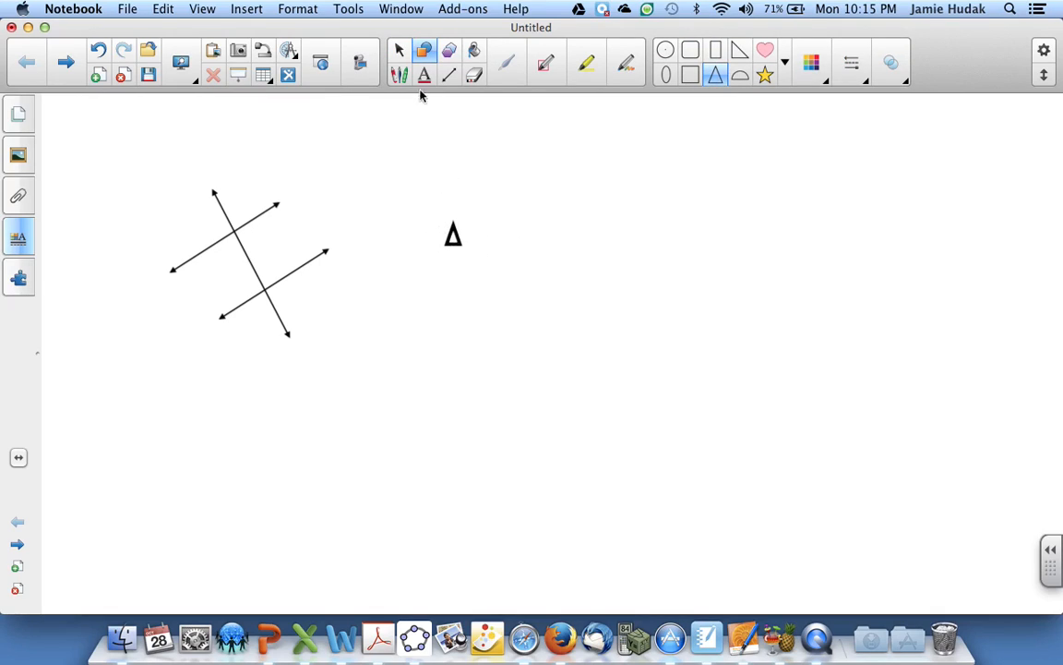
pyautogui.click(453, 233)
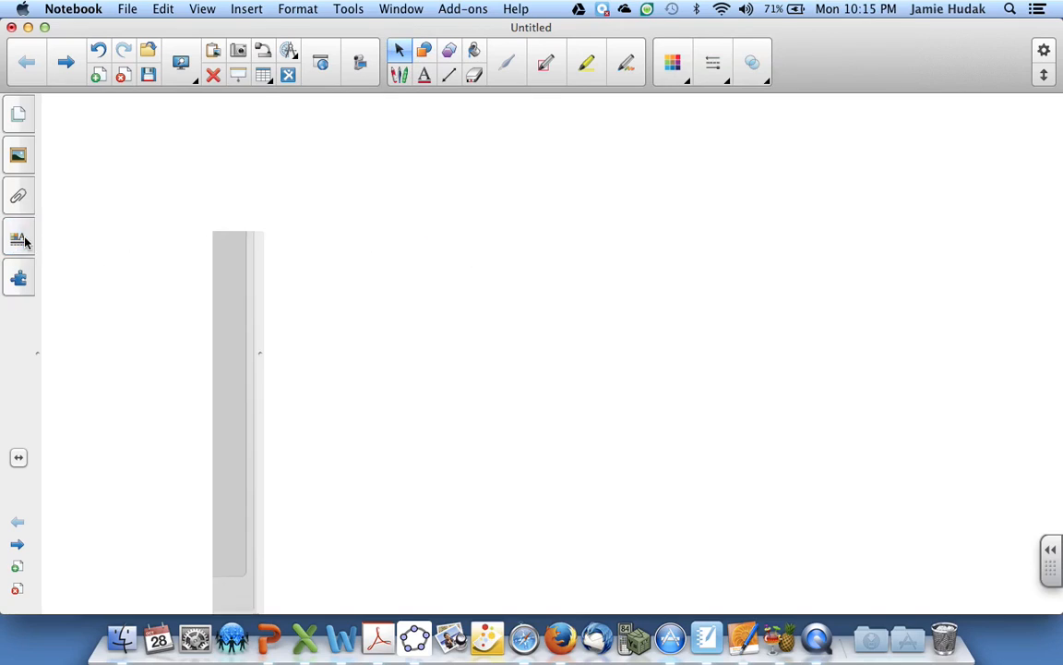
pyautogui.click(17, 236)
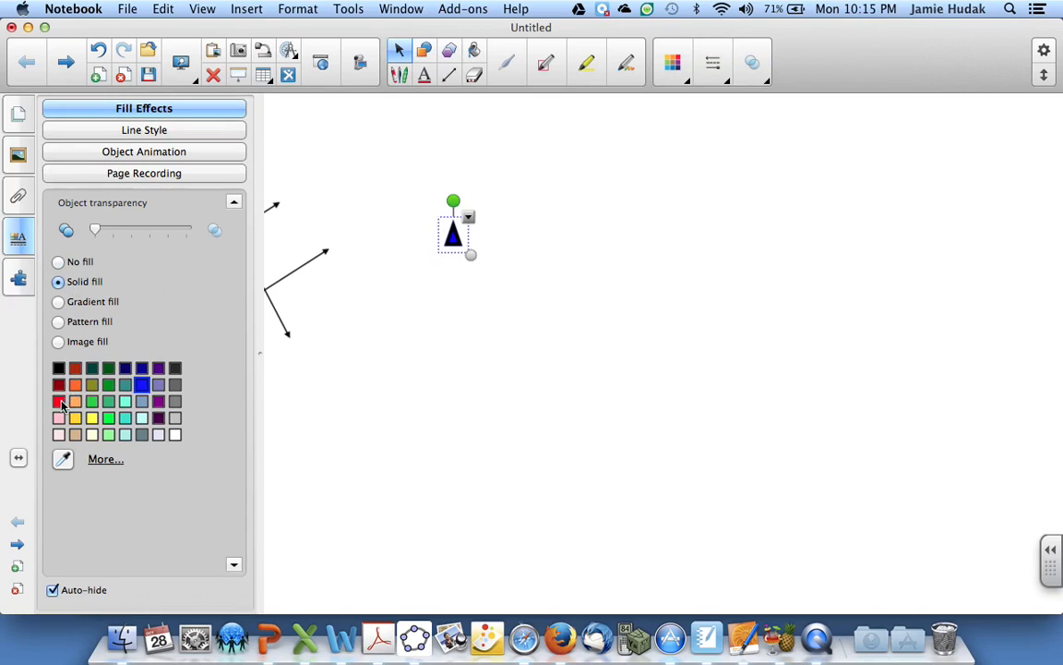
pyautogui.click(144, 129)
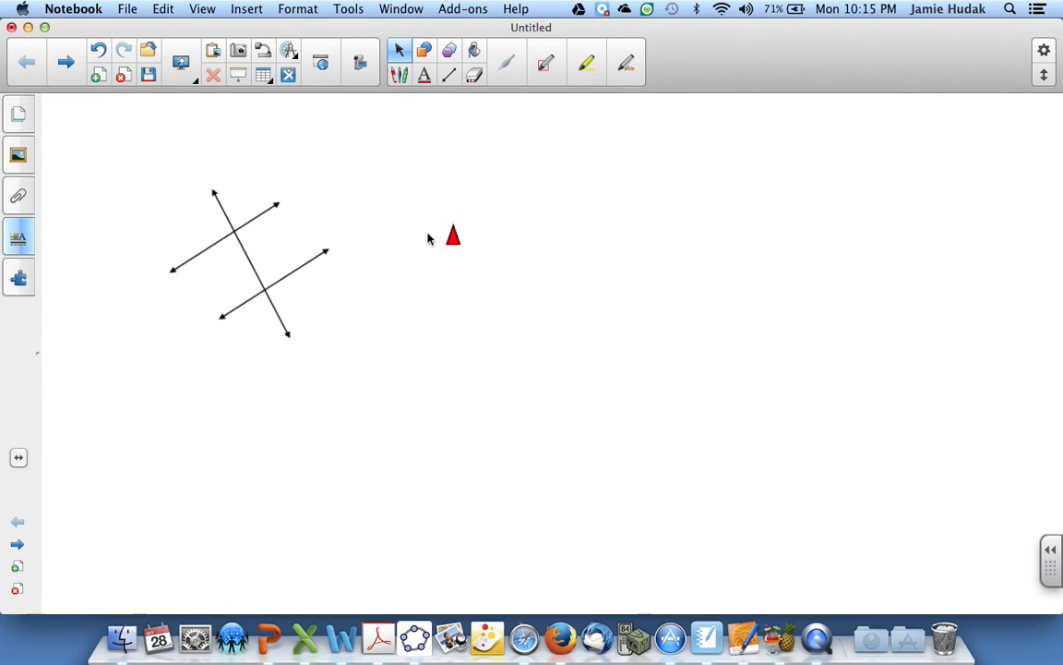
pyautogui.click(452, 236)
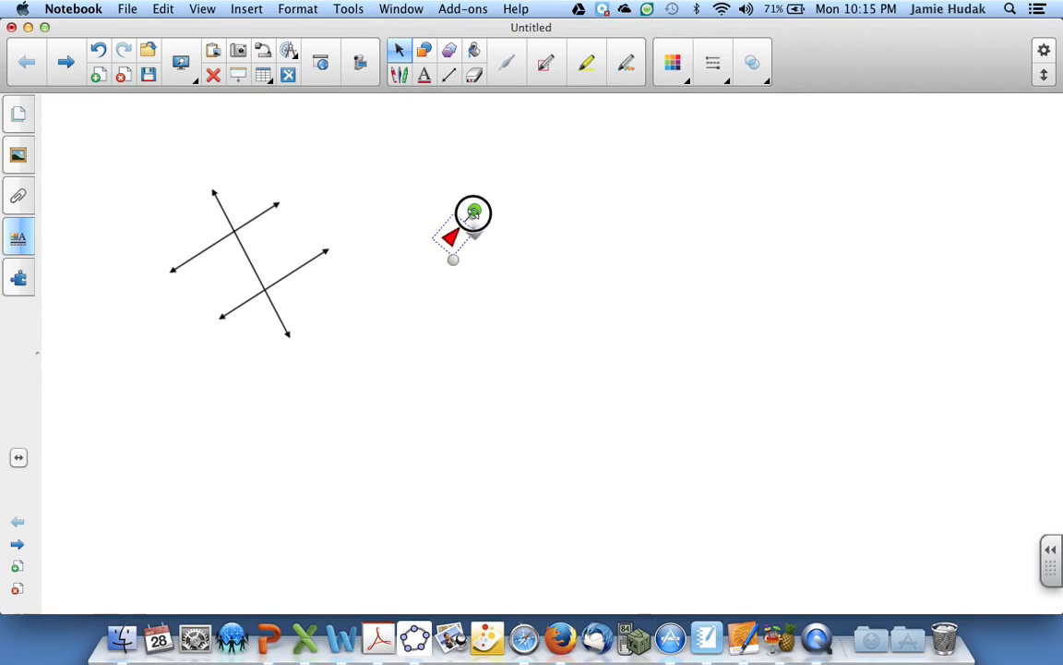
pyautogui.moveTo(462, 235); pyautogui.dragTo(267, 240)
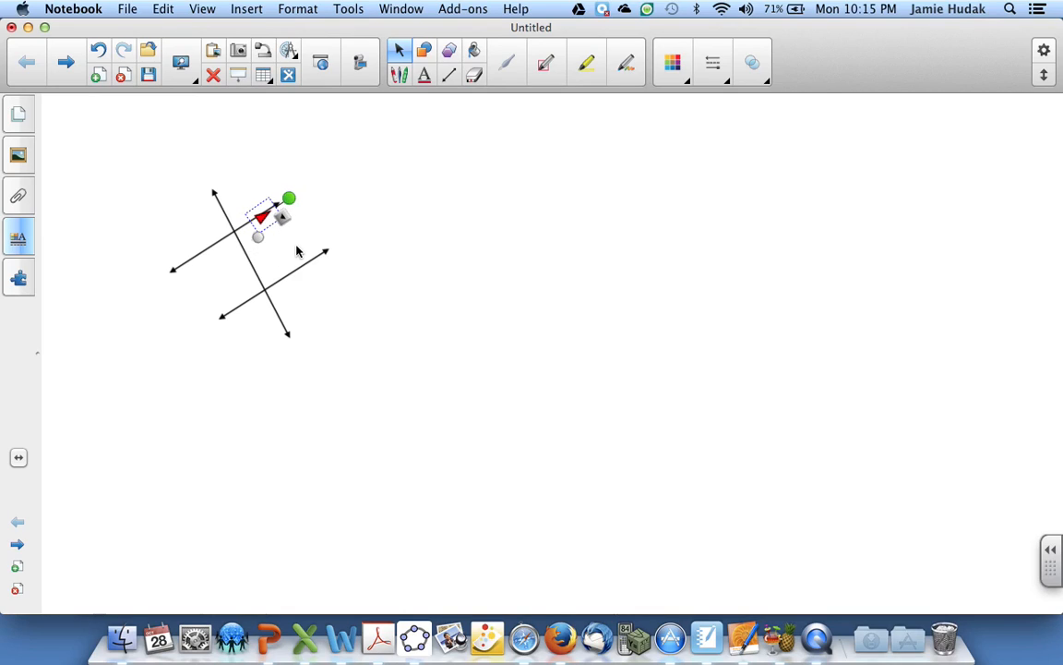
pyautogui.moveTo(374, 232)
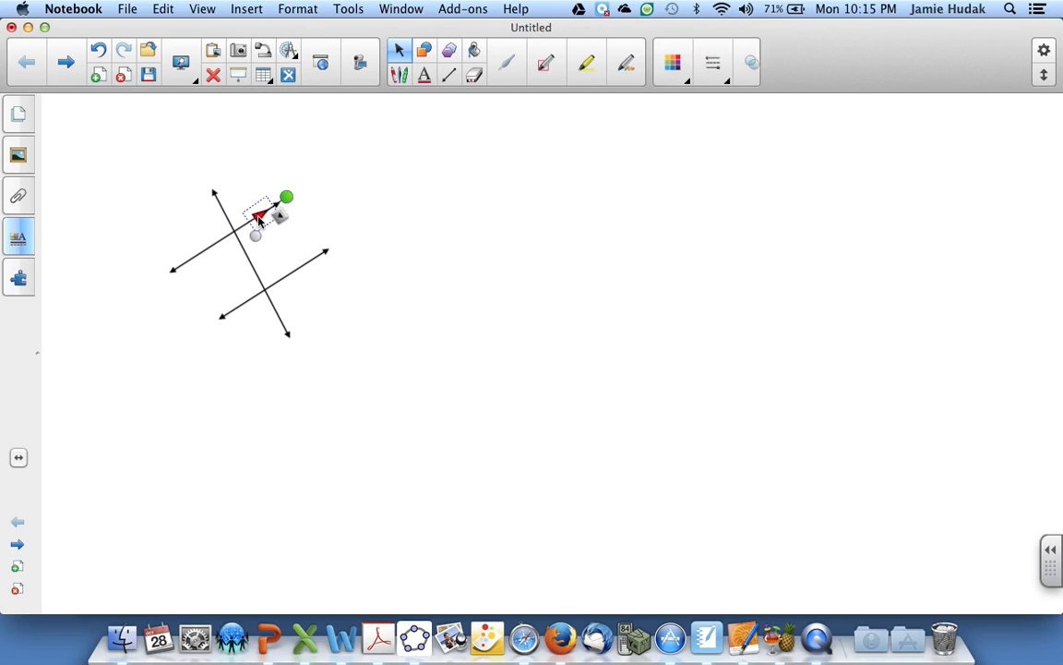
# Step: Paste a copy of the red triangle onto the lower parallel line
pyautogui.rightClick(263, 217)
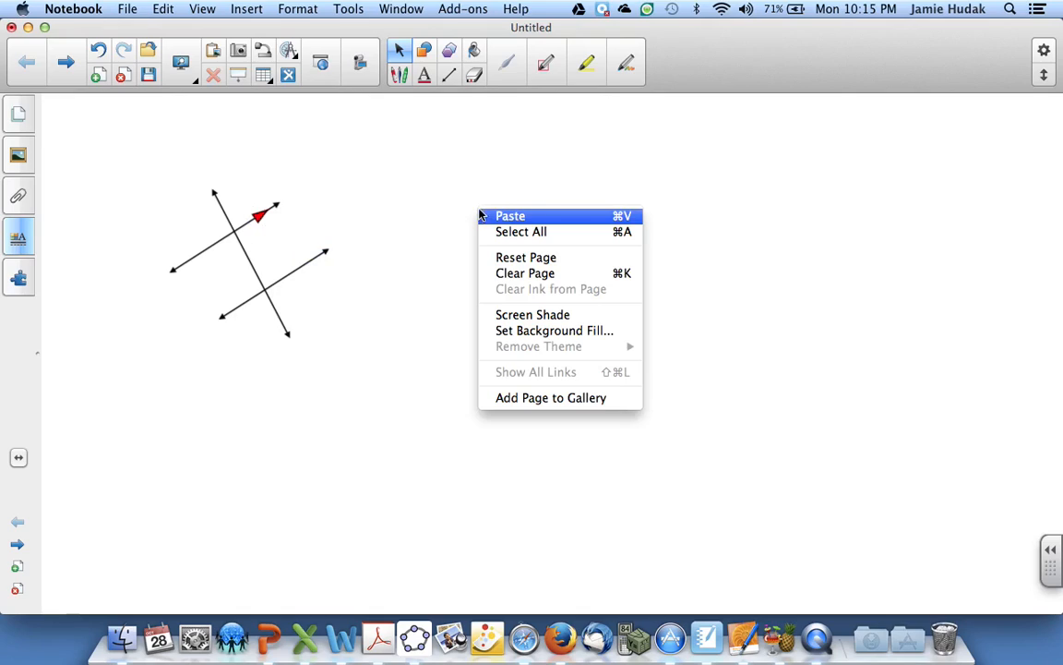
pyautogui.click(510, 215)
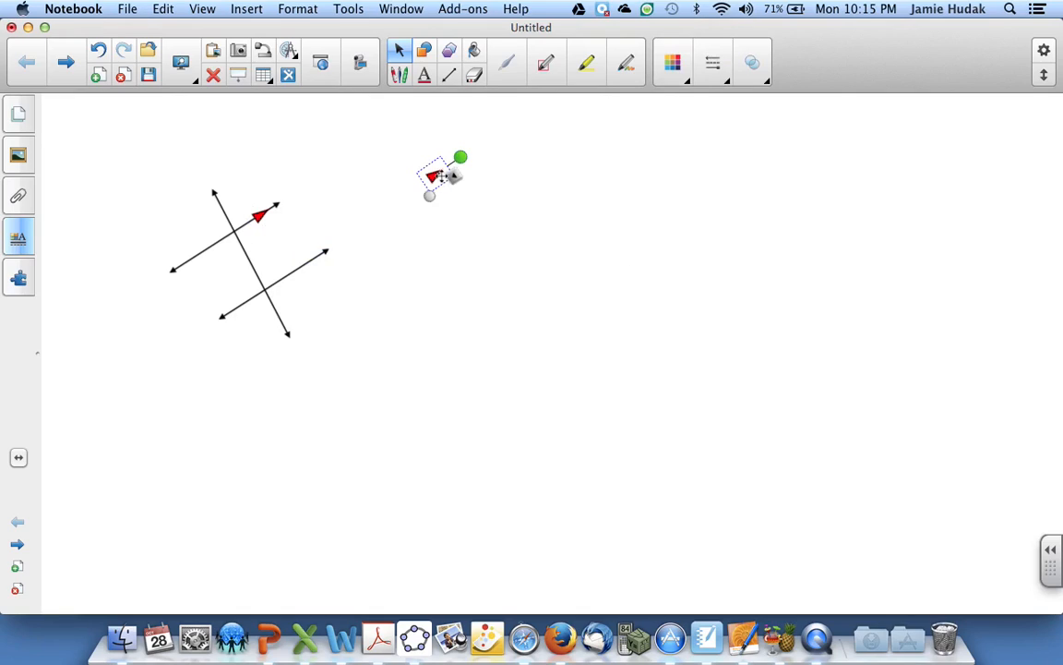
pyautogui.moveTo(441, 176); pyautogui.dragTo(291, 275)
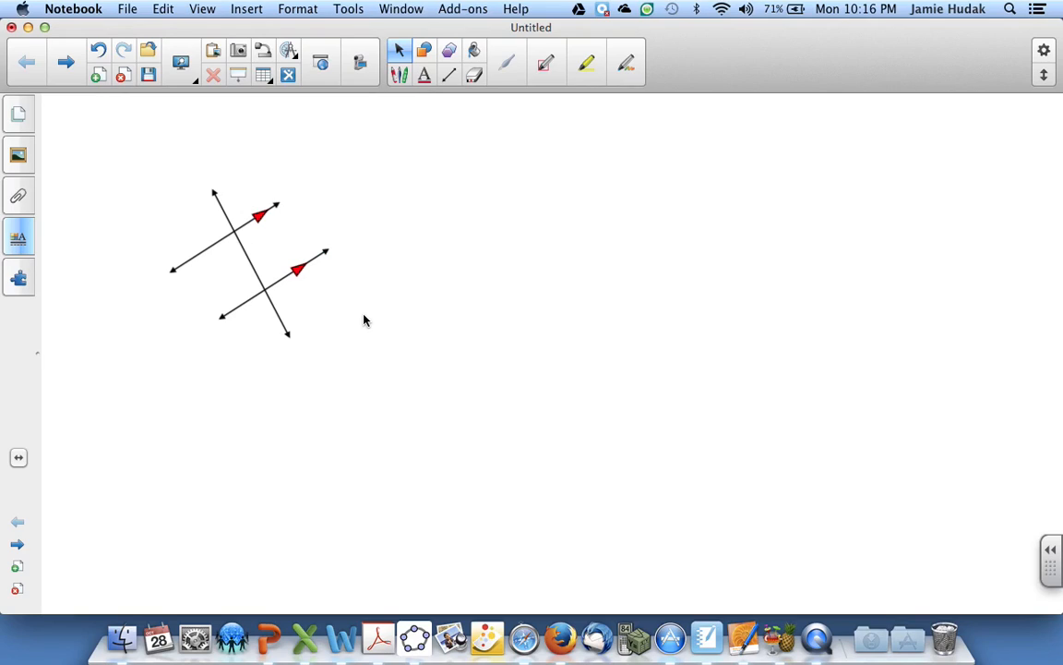
pyautogui.moveTo(220, 206)
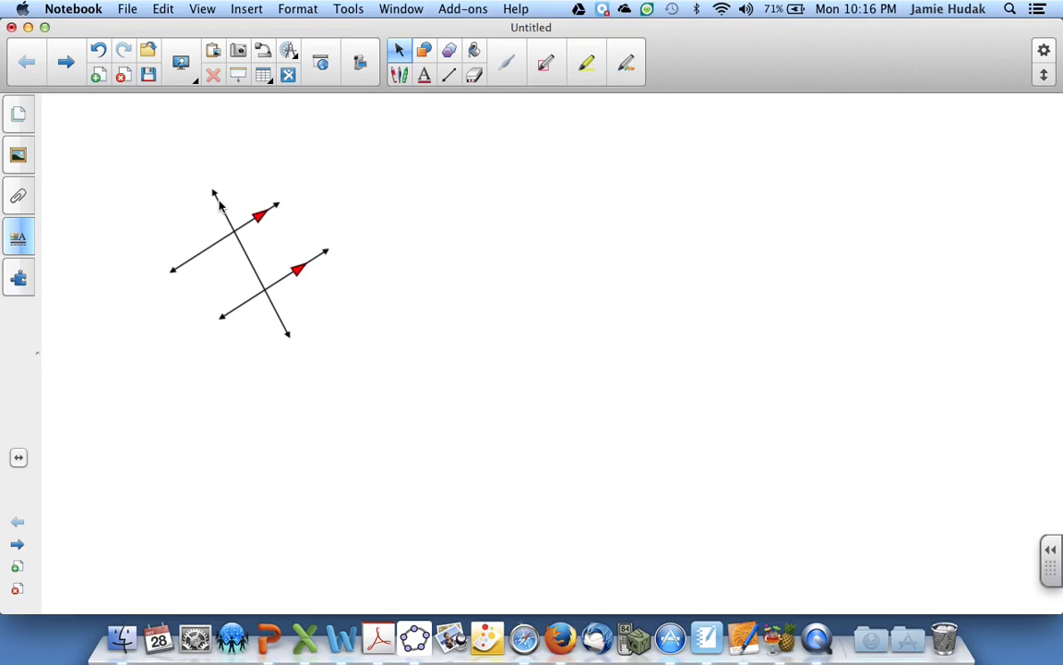
# Step: Select all pieces of the figure and group them into one object
pyautogui.click(215, 191)
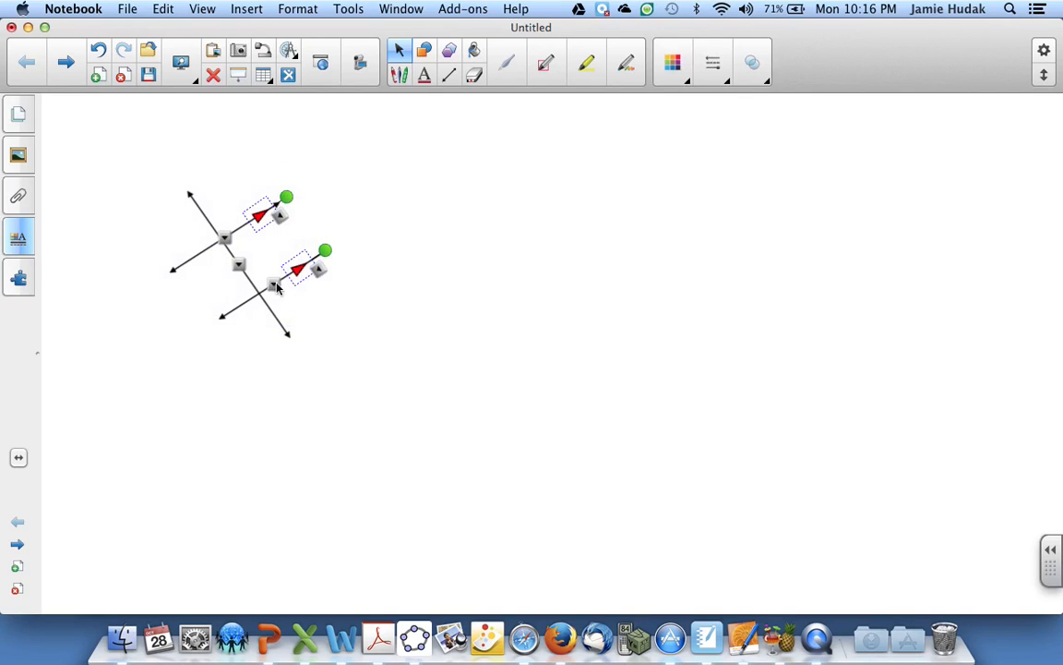
pyautogui.rightClick(277, 287)
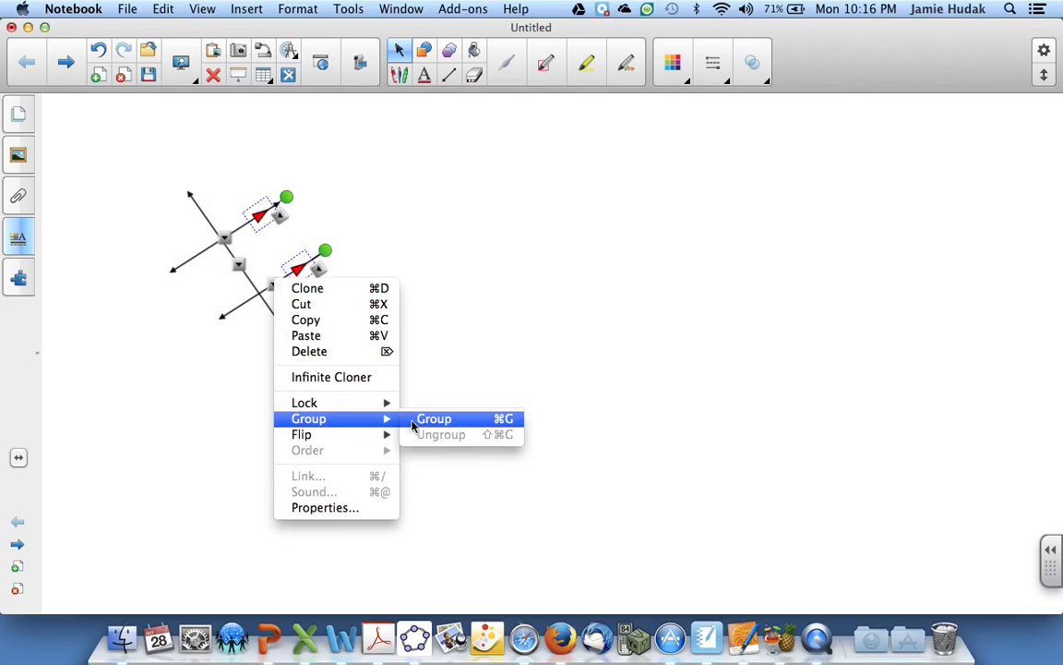
pyautogui.click(434, 419)
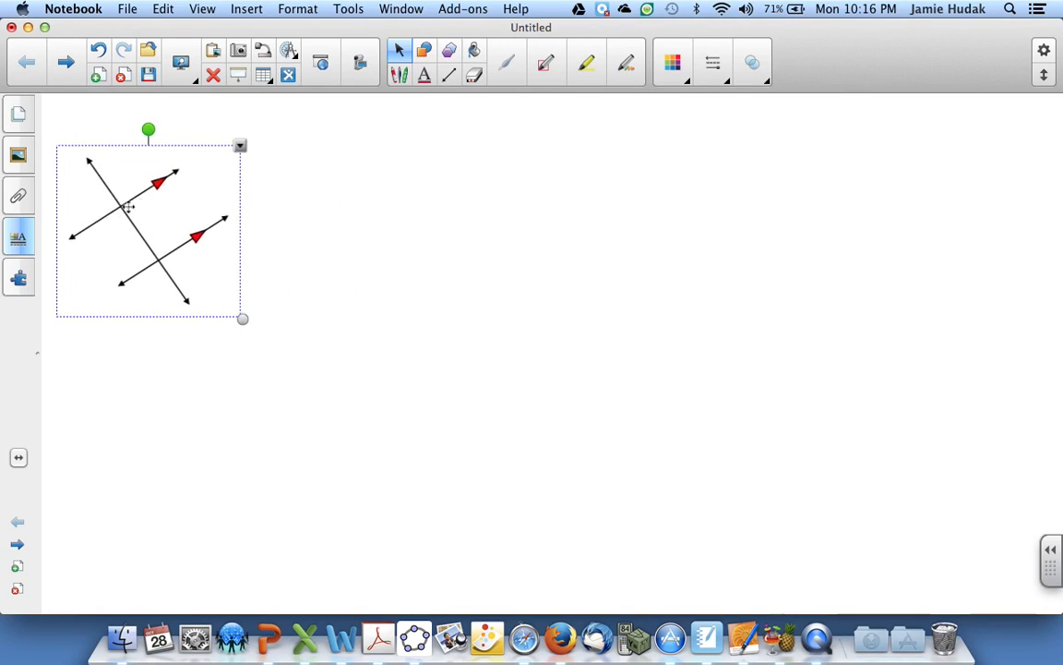
# Step: Paste the grouped figure into Word, set text wrapping, and drag it near the centre
pyautogui.rightClick(129, 207)
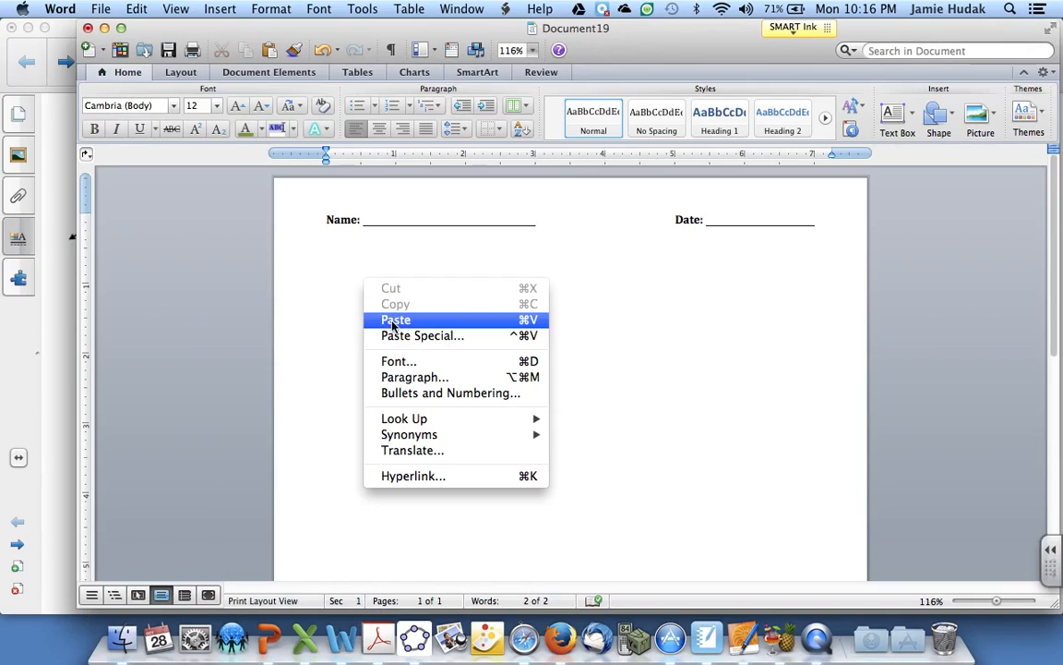
pyautogui.click(395, 319)
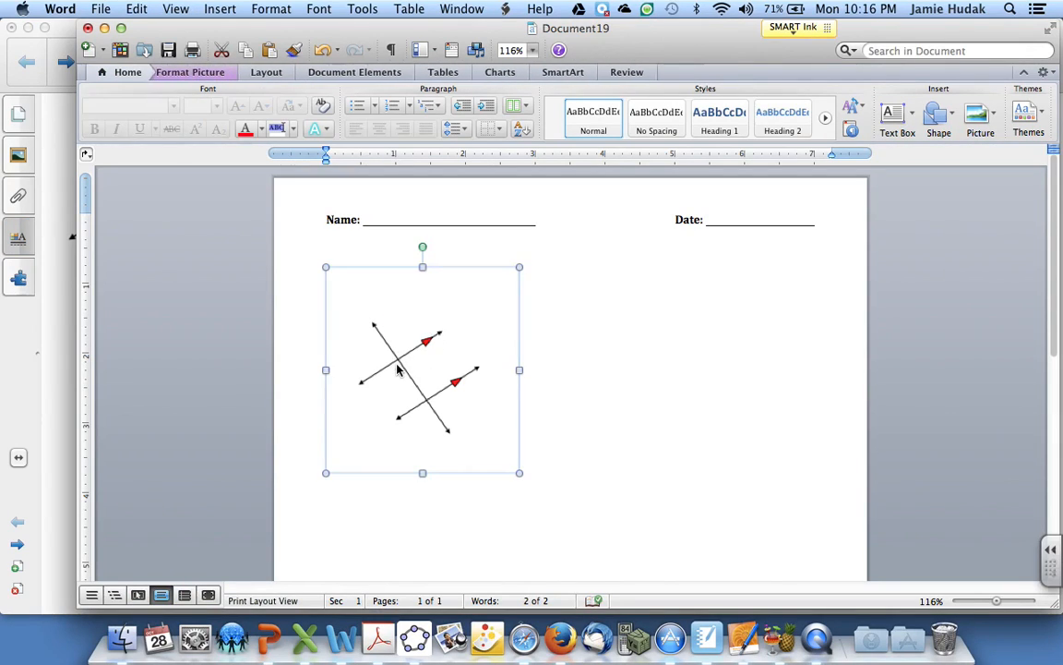
pyautogui.rightClick(397, 370)
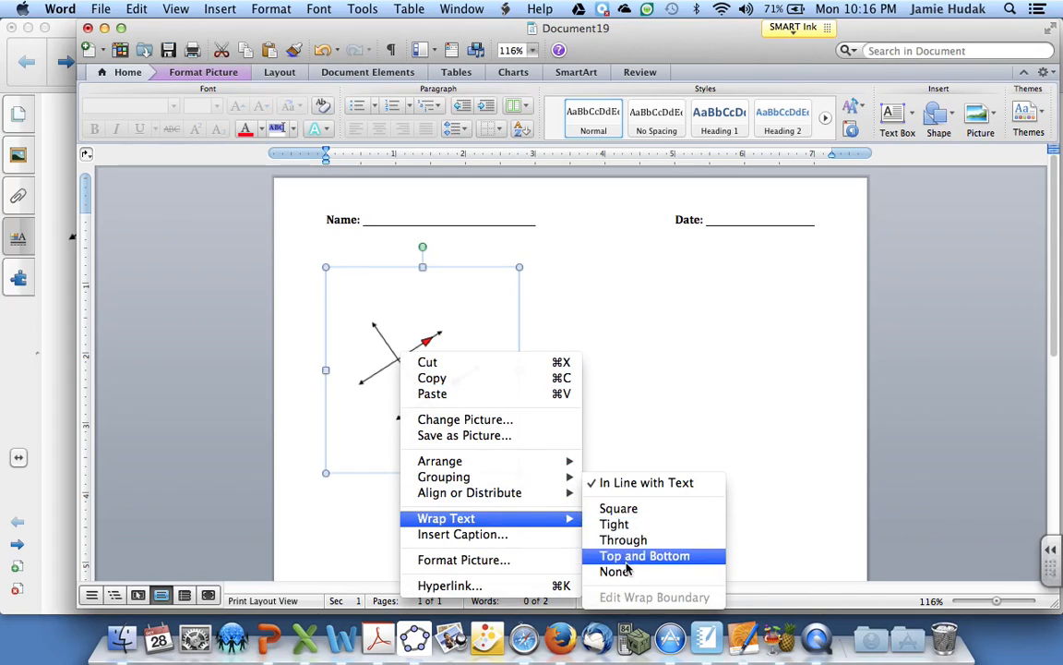
pyautogui.click(644, 555)
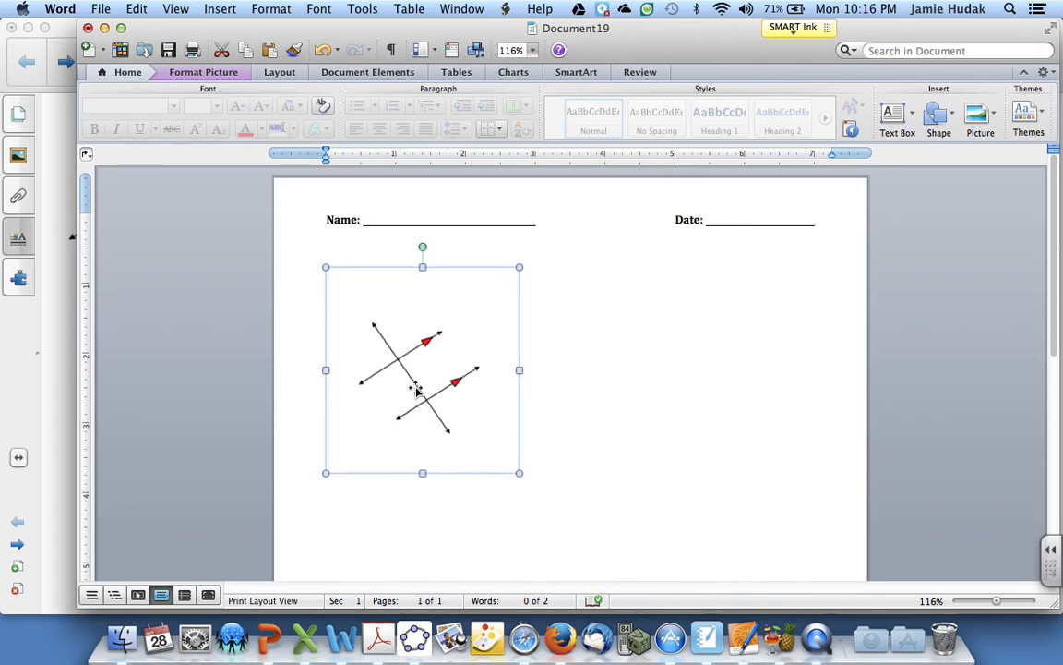
pyautogui.moveTo(420, 374); pyautogui.dragTo(536, 414)
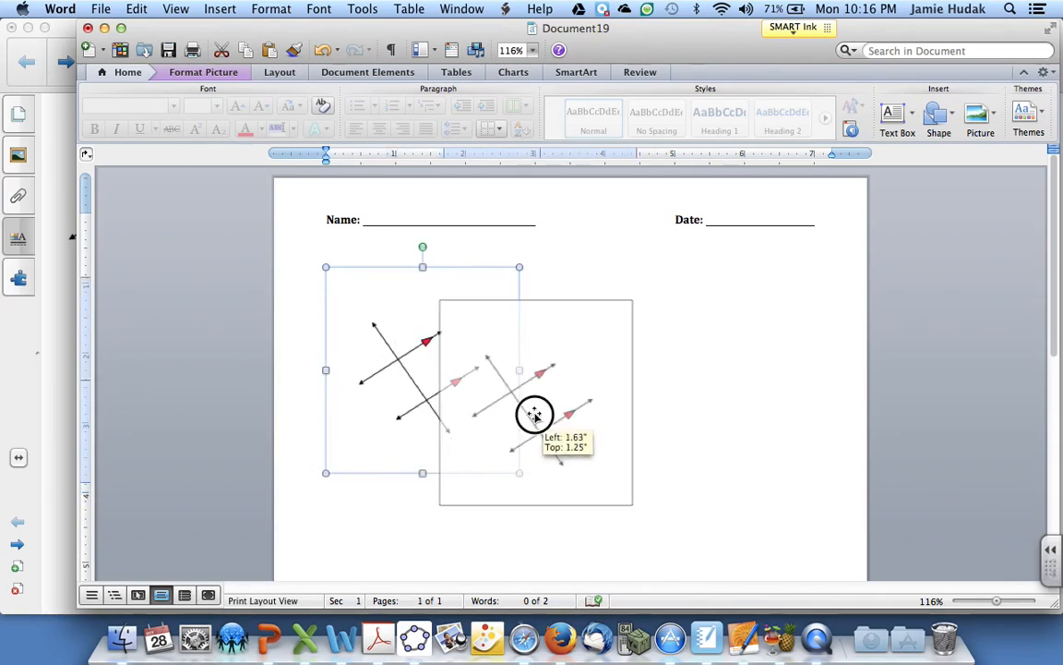
pyautogui.moveTo(536, 414); pyautogui.dragTo(518, 411)
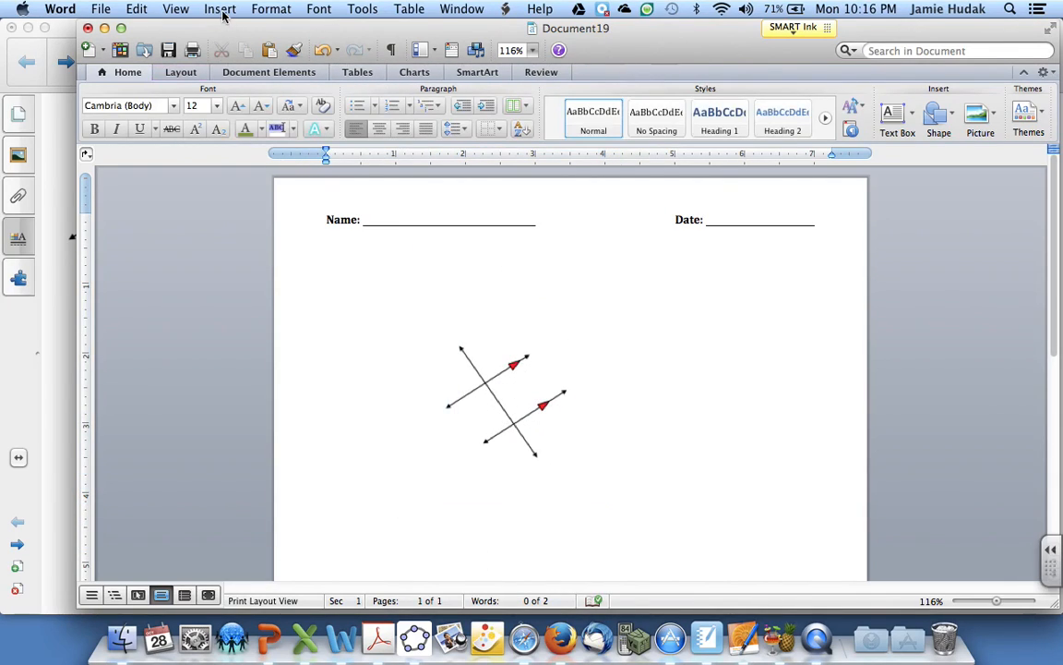
# Step: Add a text-box equation labelling the upper angle (3x + 24)° and copy the label
pyautogui.click(219, 8)
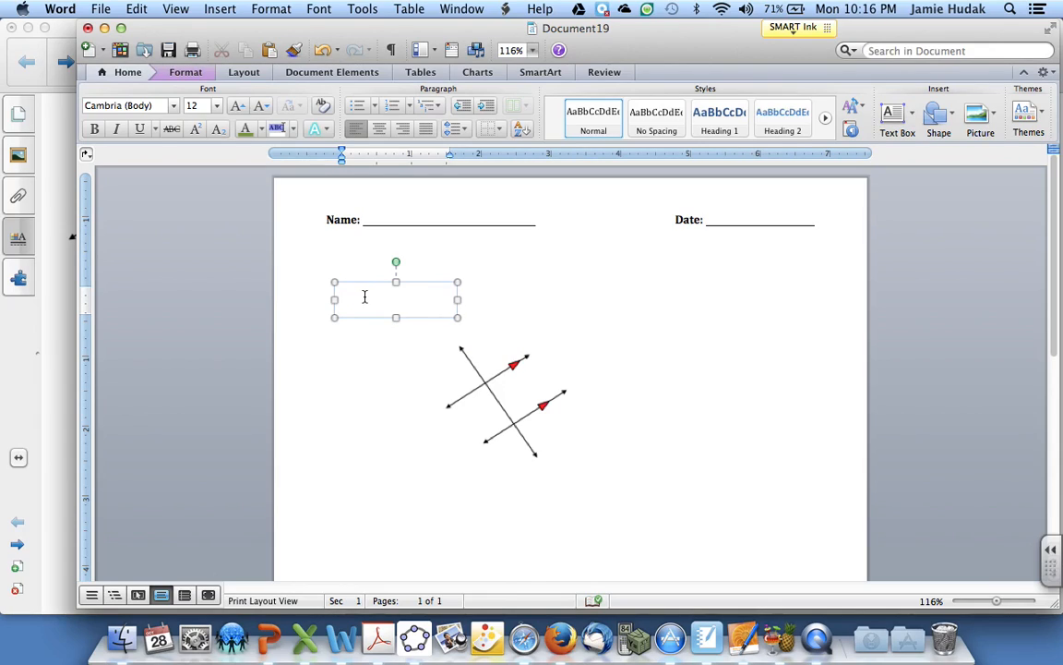
pyautogui.click(364, 295)
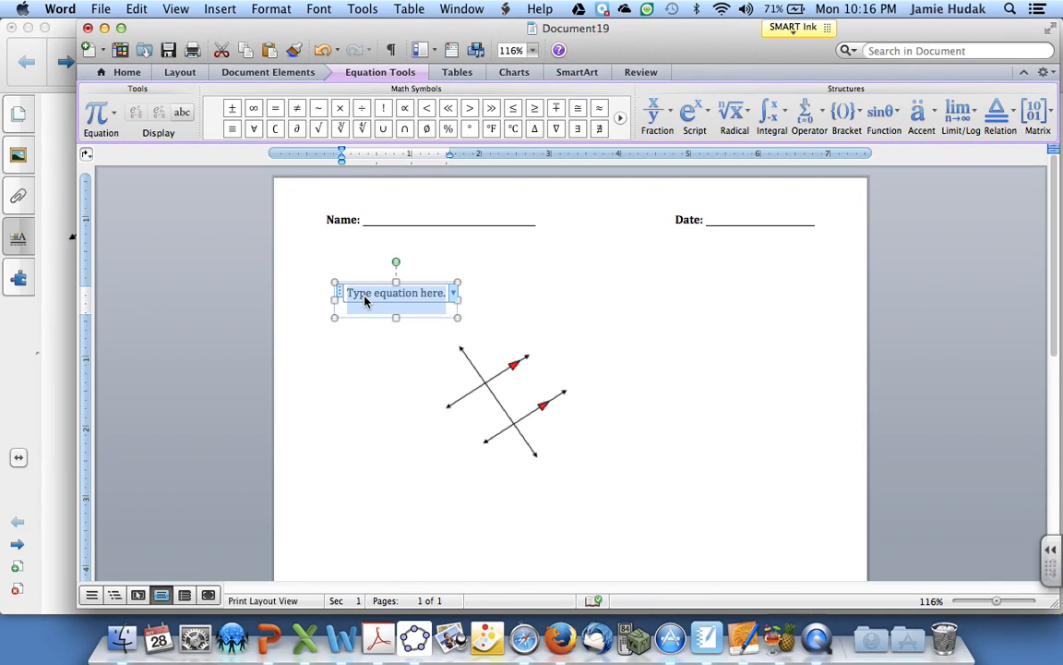
pyautogui.write('(3x + 24)°')
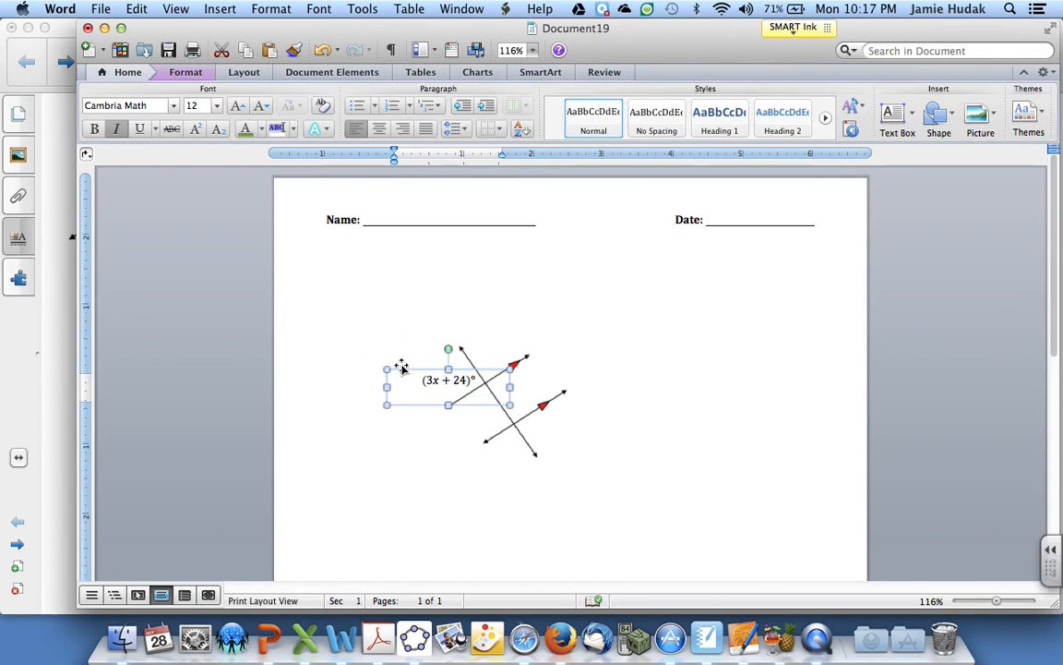
pyautogui.rightClick(399, 368)
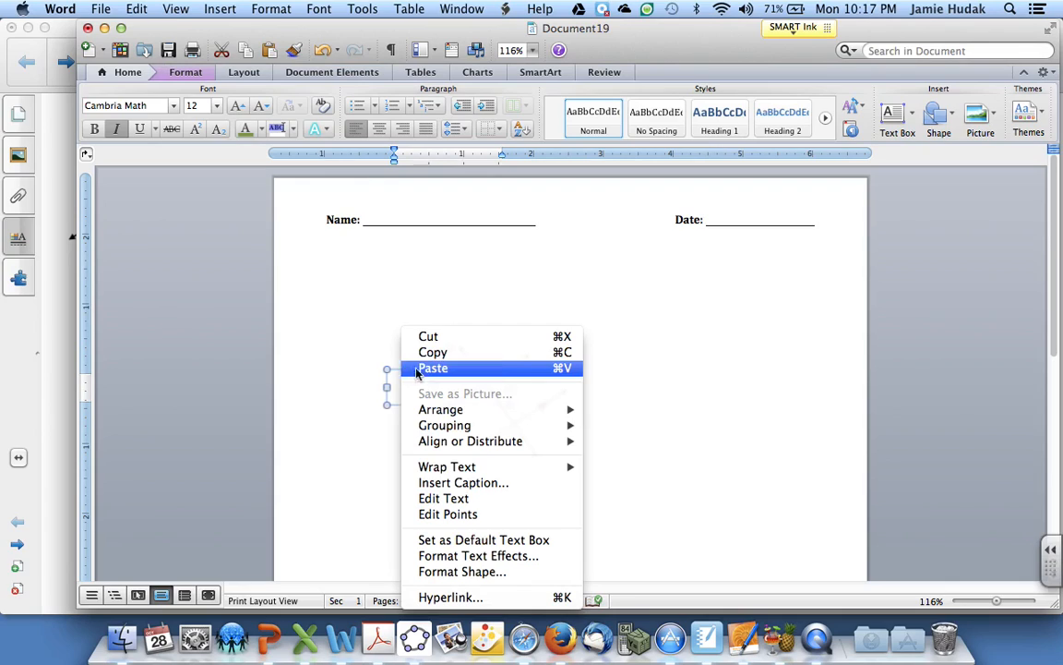
pyautogui.click(433, 368)
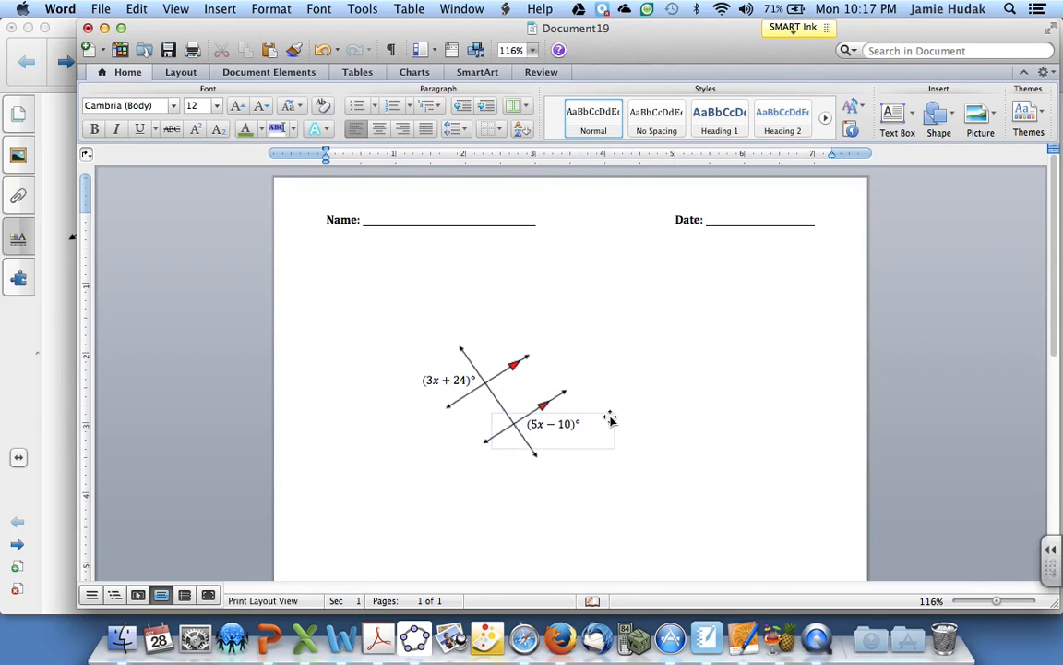
# Step: Group the transversal drawing with both angle labels and drag the group left
pyautogui.click(557, 424)
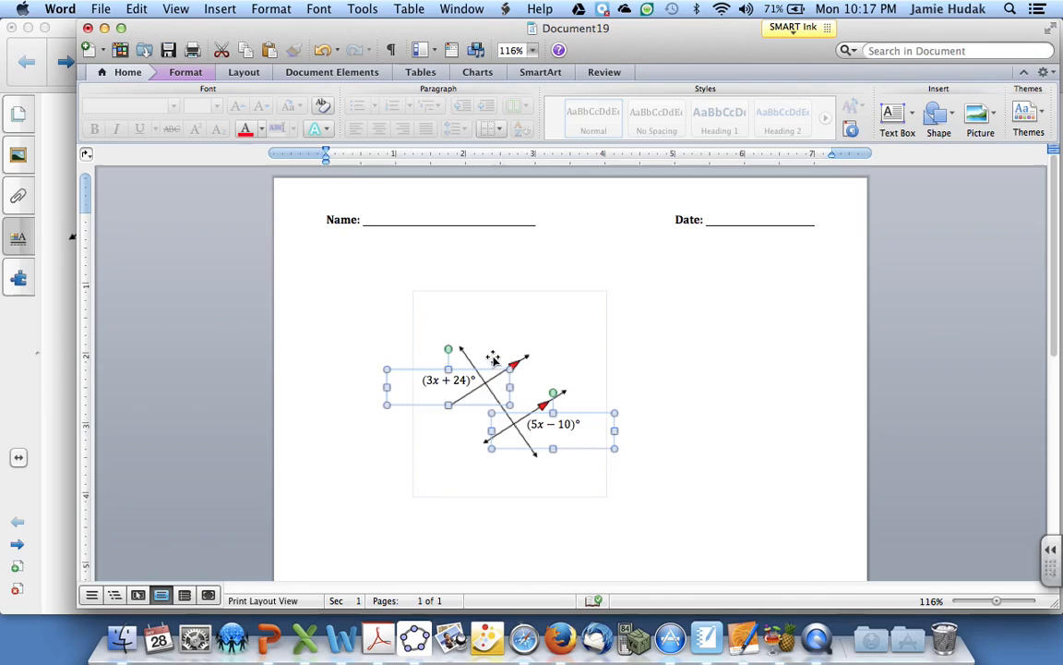
pyautogui.click(510, 392)
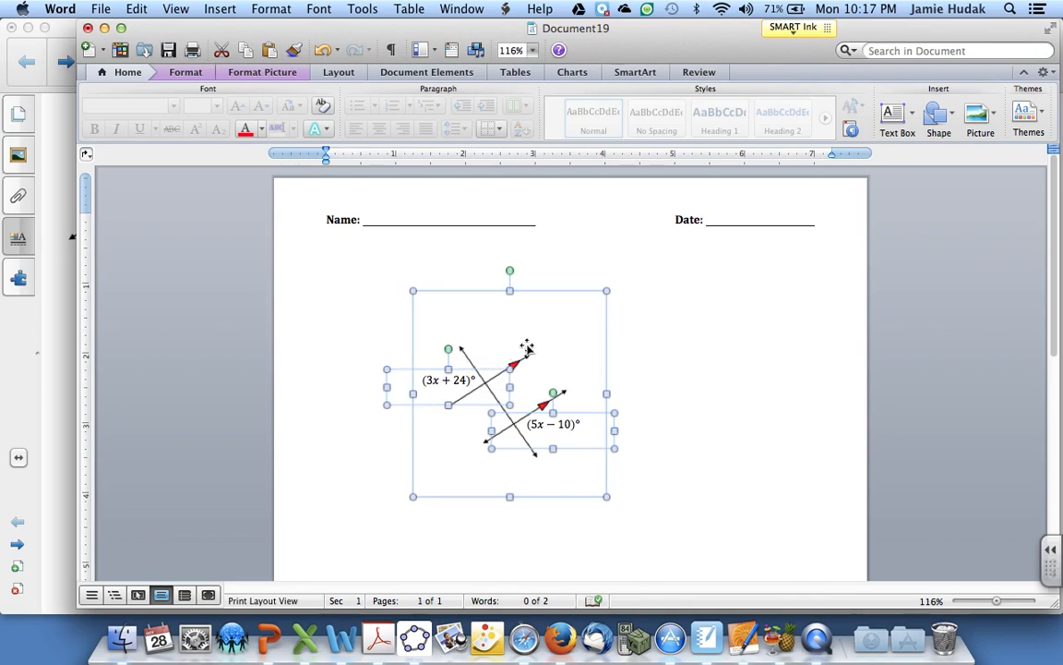
pyautogui.moveTo(570, 291)
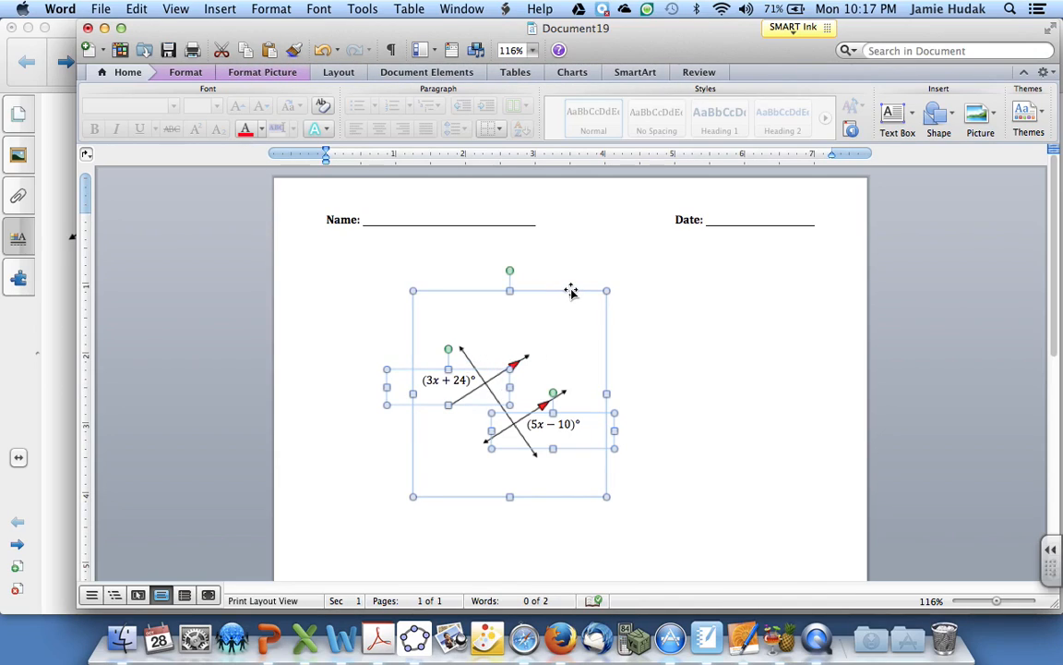
pyautogui.rightClick(571, 292)
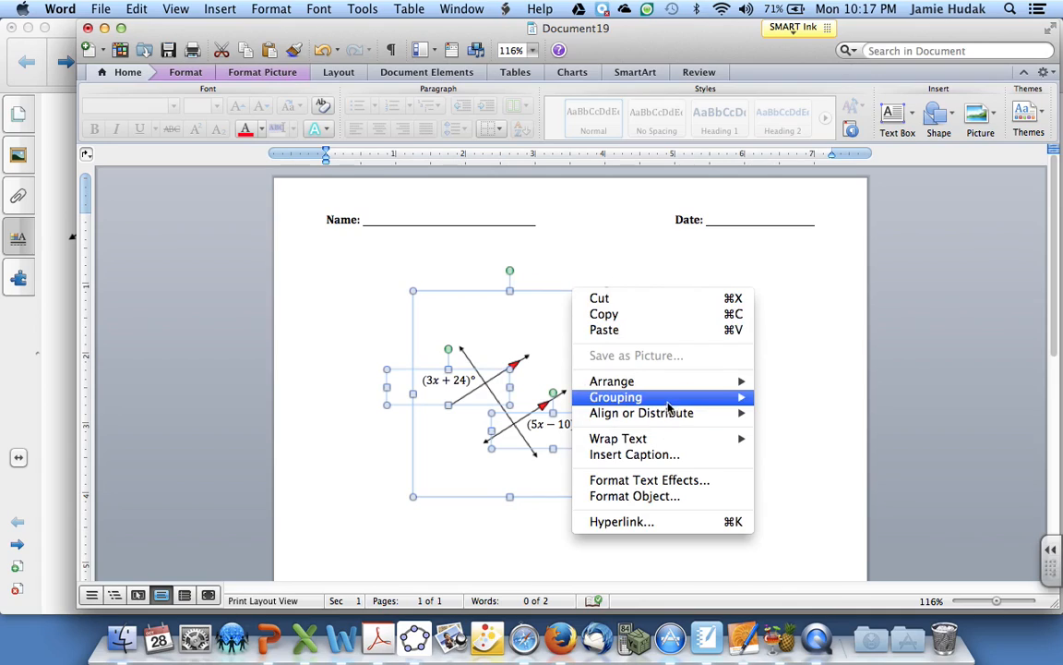
pyautogui.click(614, 397)
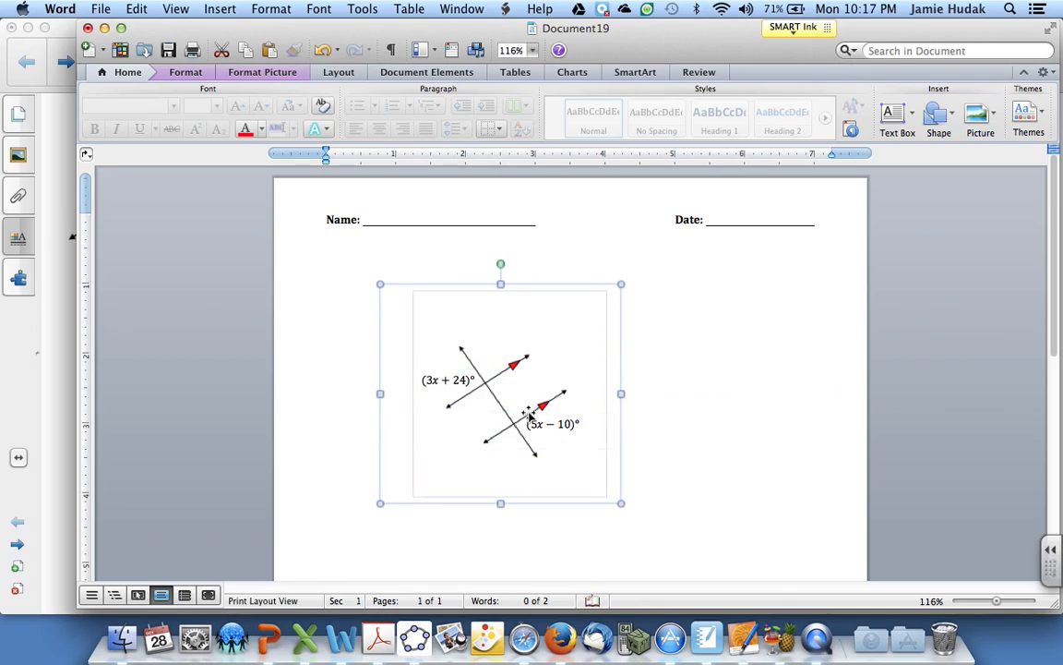
pyautogui.moveTo(530, 414); pyautogui.dragTo(501, 404)
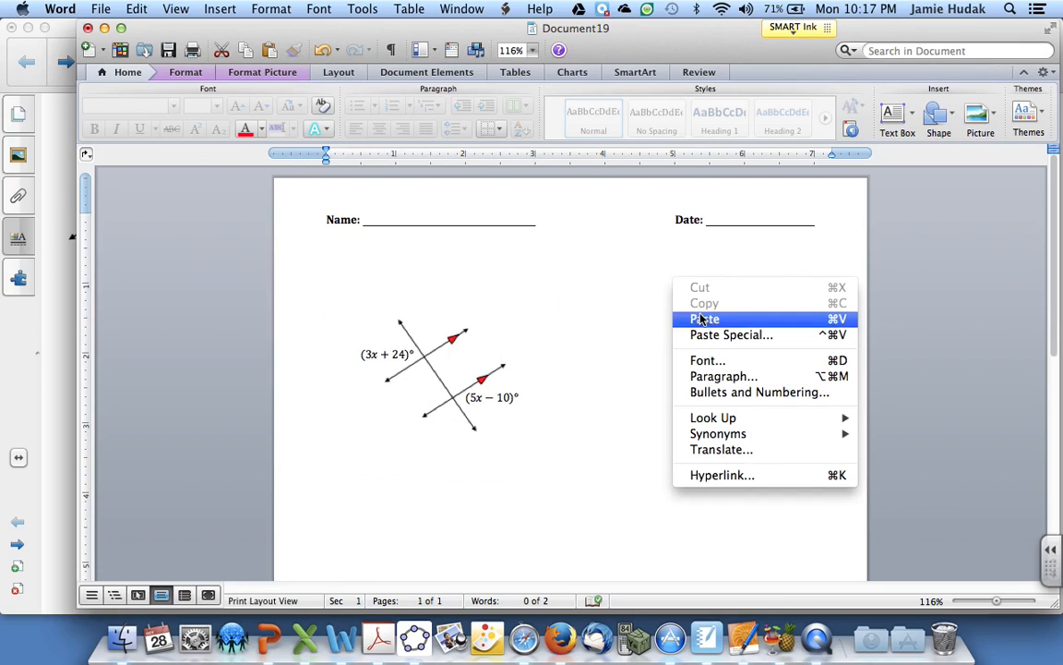
# Step: Paste a second problem copy on the right and retype its upper label as (2x)°
pyautogui.click(705, 319)
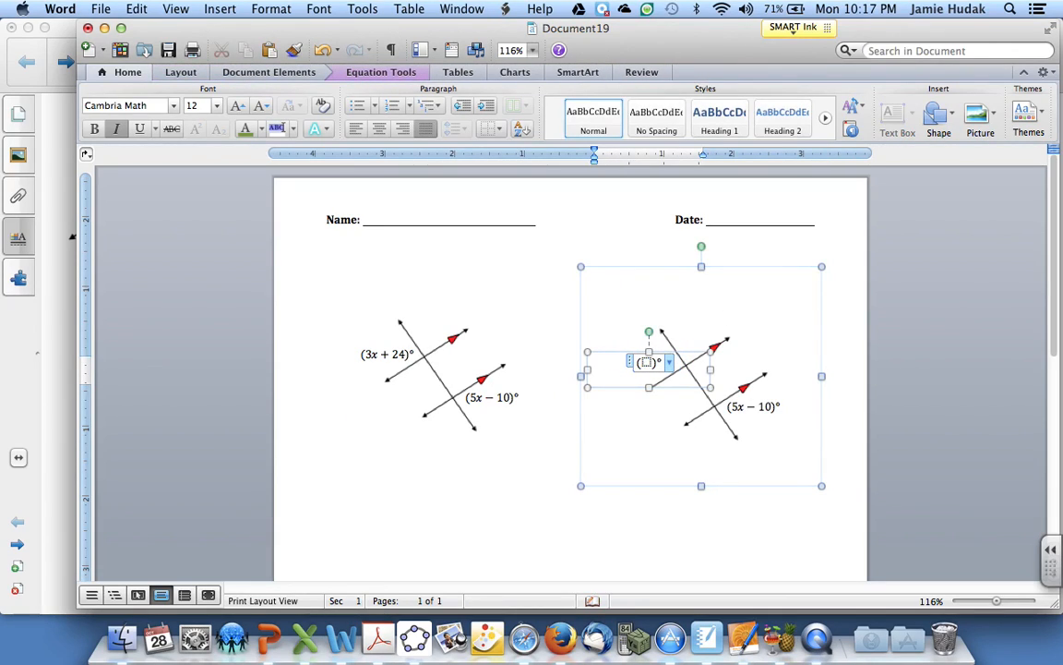
pyautogui.write('(2x)')
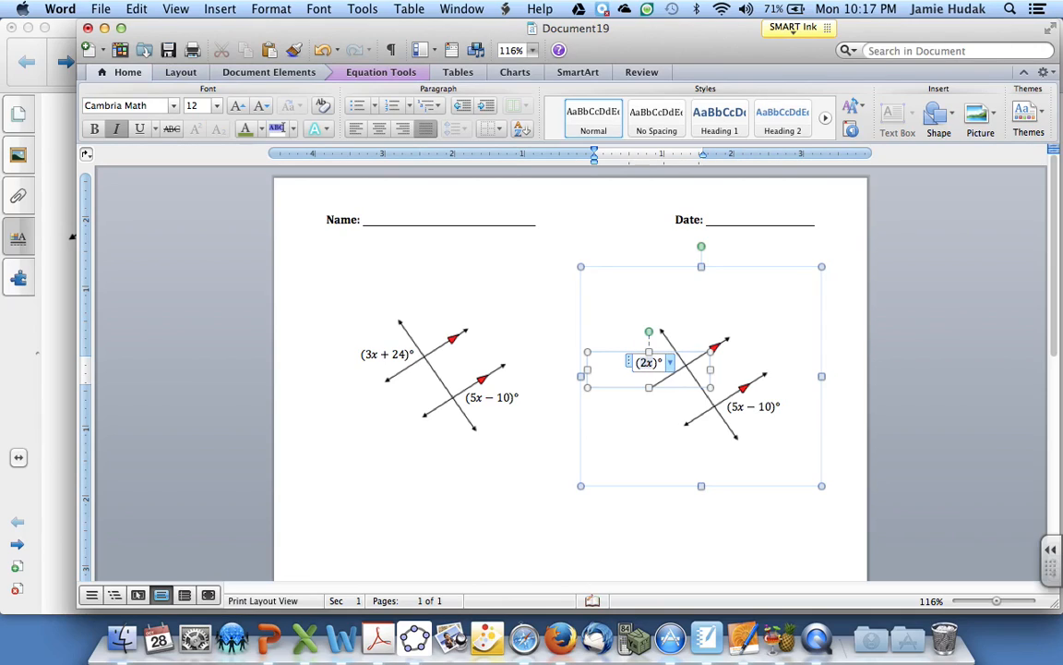